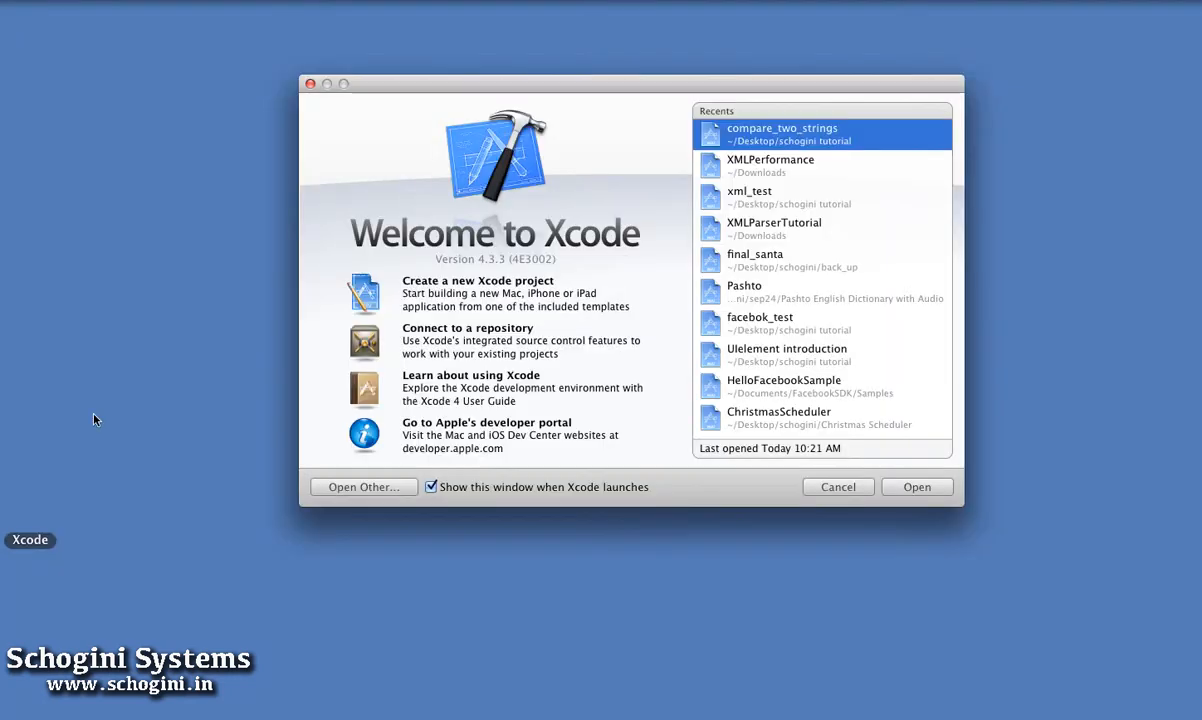
mouse_move(892, 388)
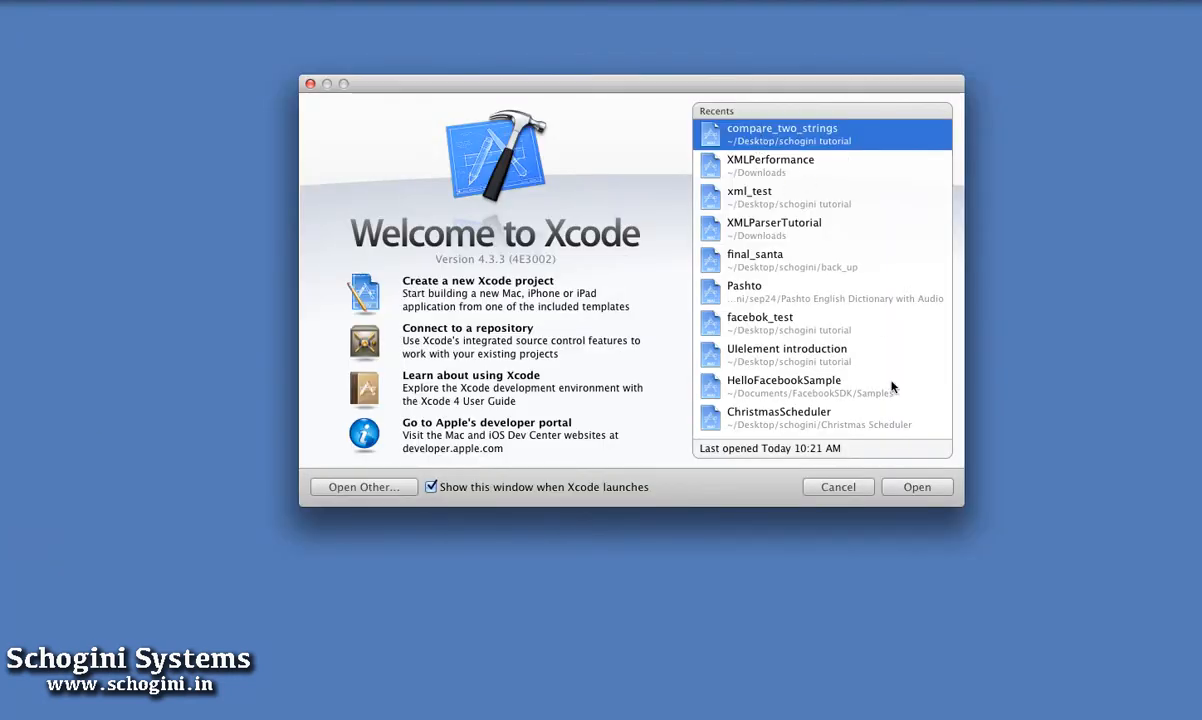
- Open compare_two_strings from the Recents list in the welcome window
click(916, 488)
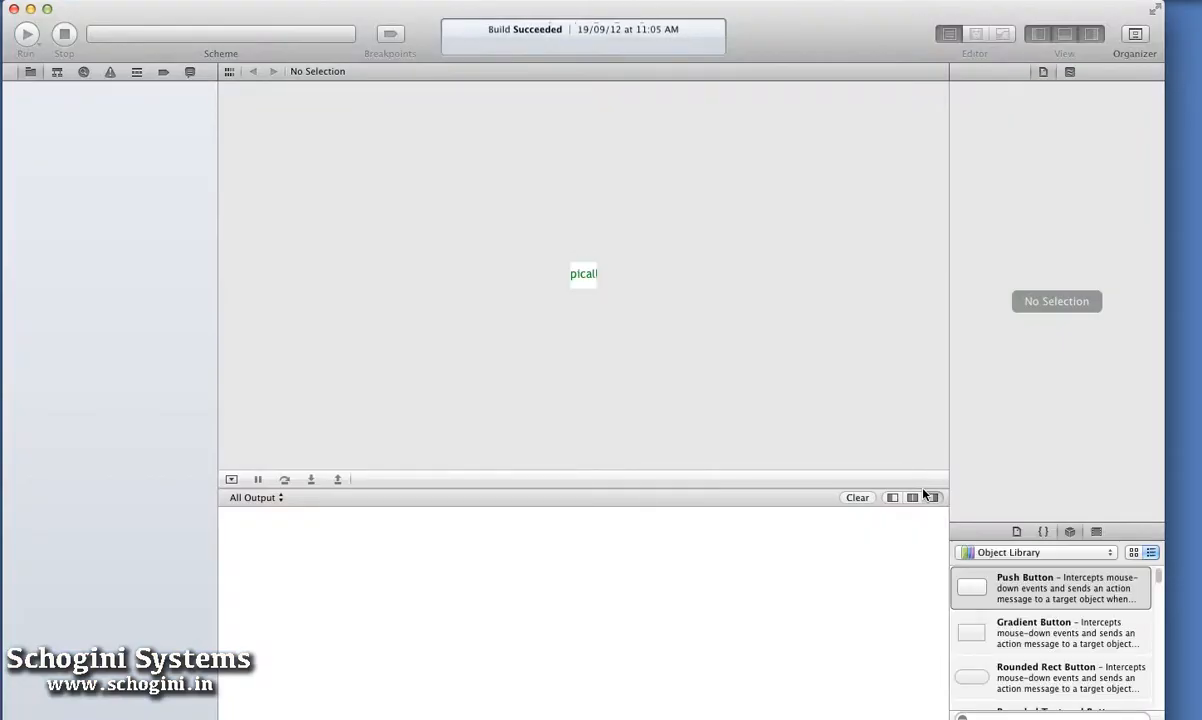
- Start New File… from ViewController.m's context menu in the Project Navigator
click(94, 168)
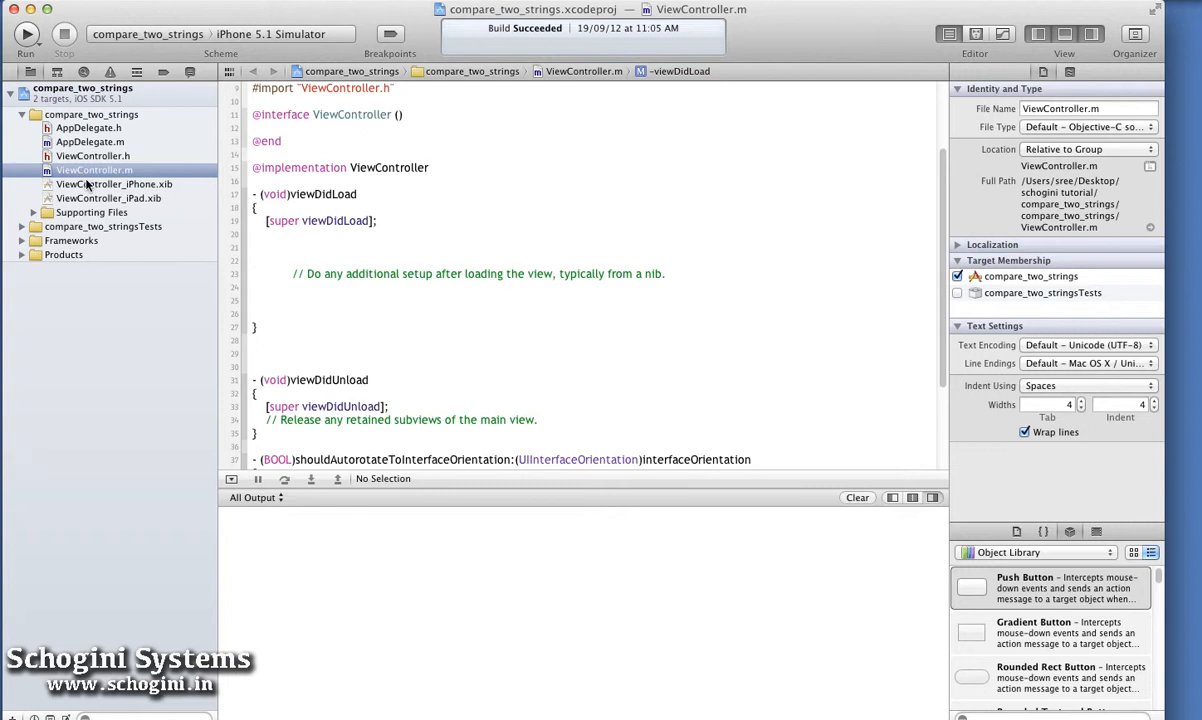
right_click(94, 170)
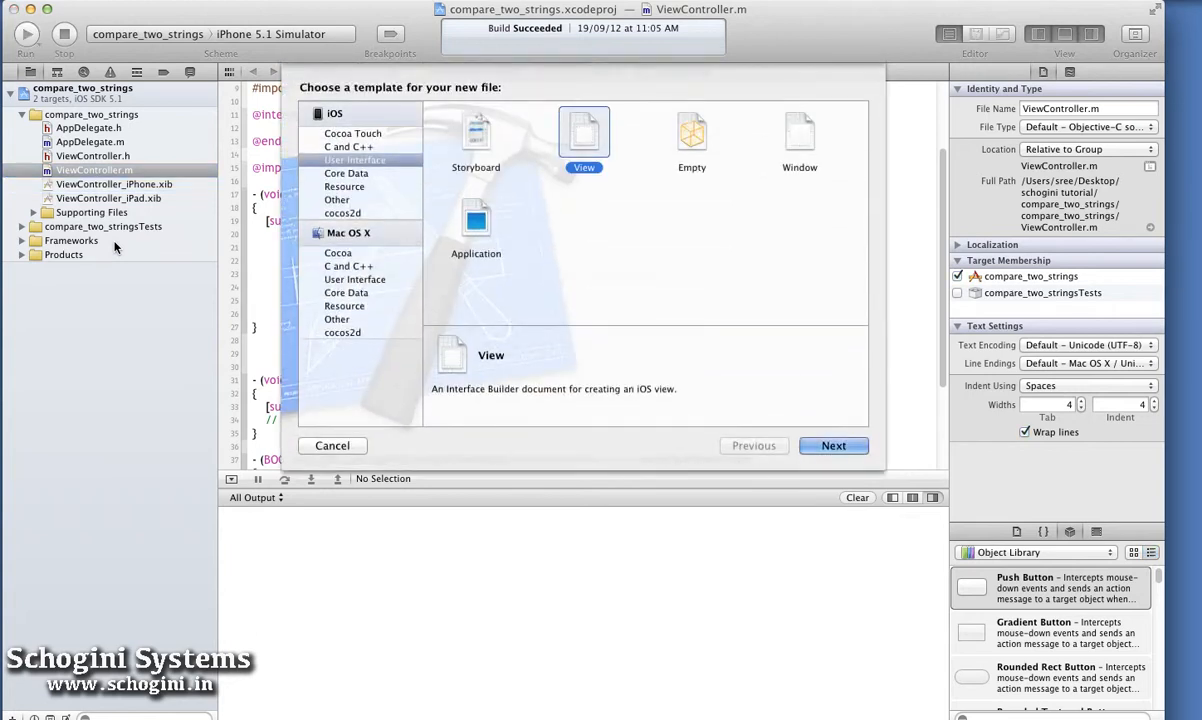
- Choose the Objective-C class template under iOS Cocoa Touch
click(352, 132)
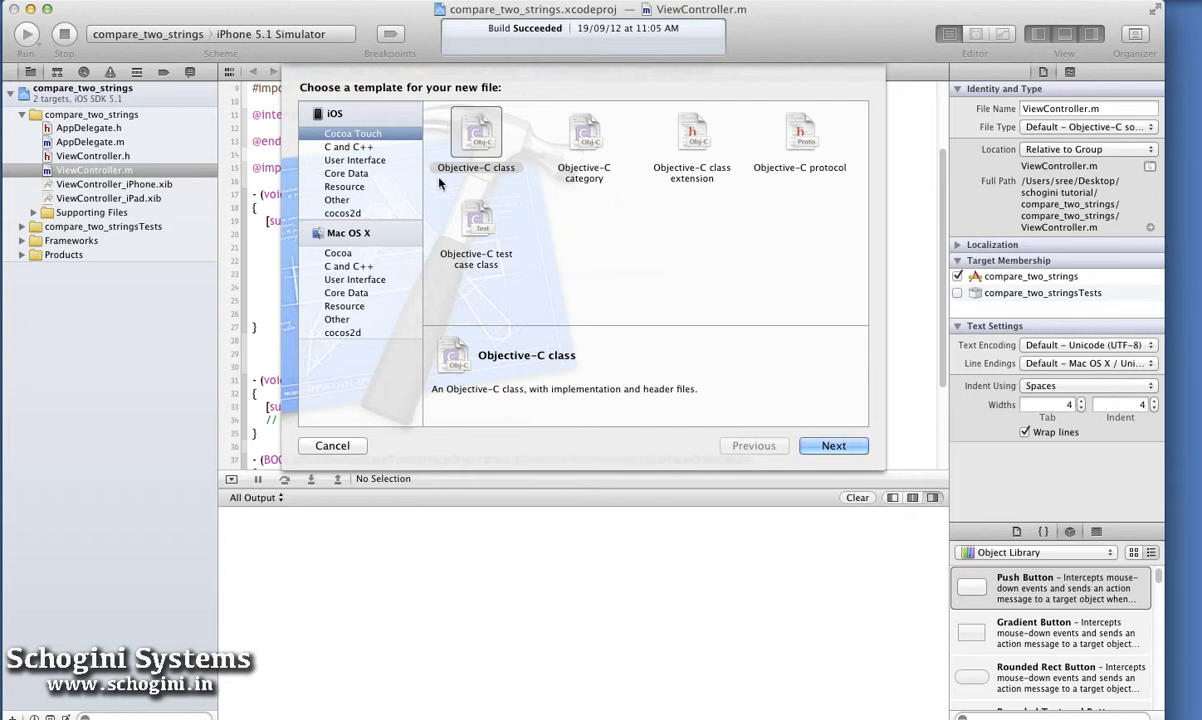
click(476, 136)
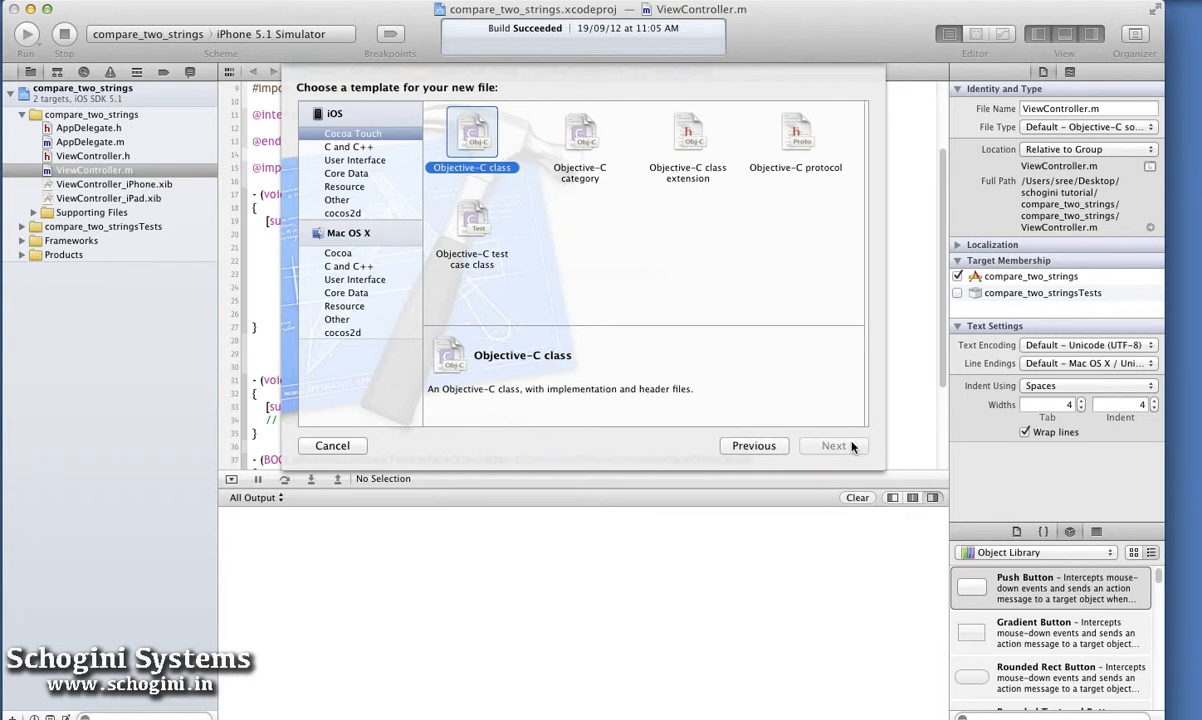
- Name the class ViewController_New, subclass UIViewController with a XIB, and continue
click(834, 444)
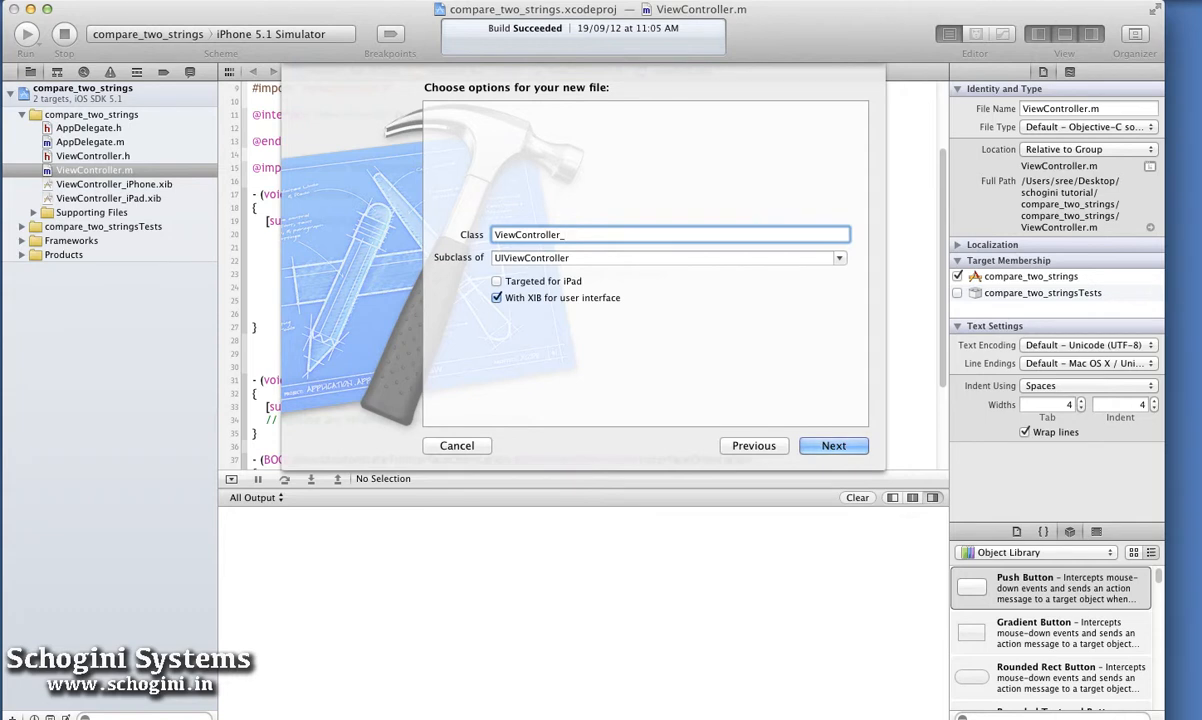
text(New)
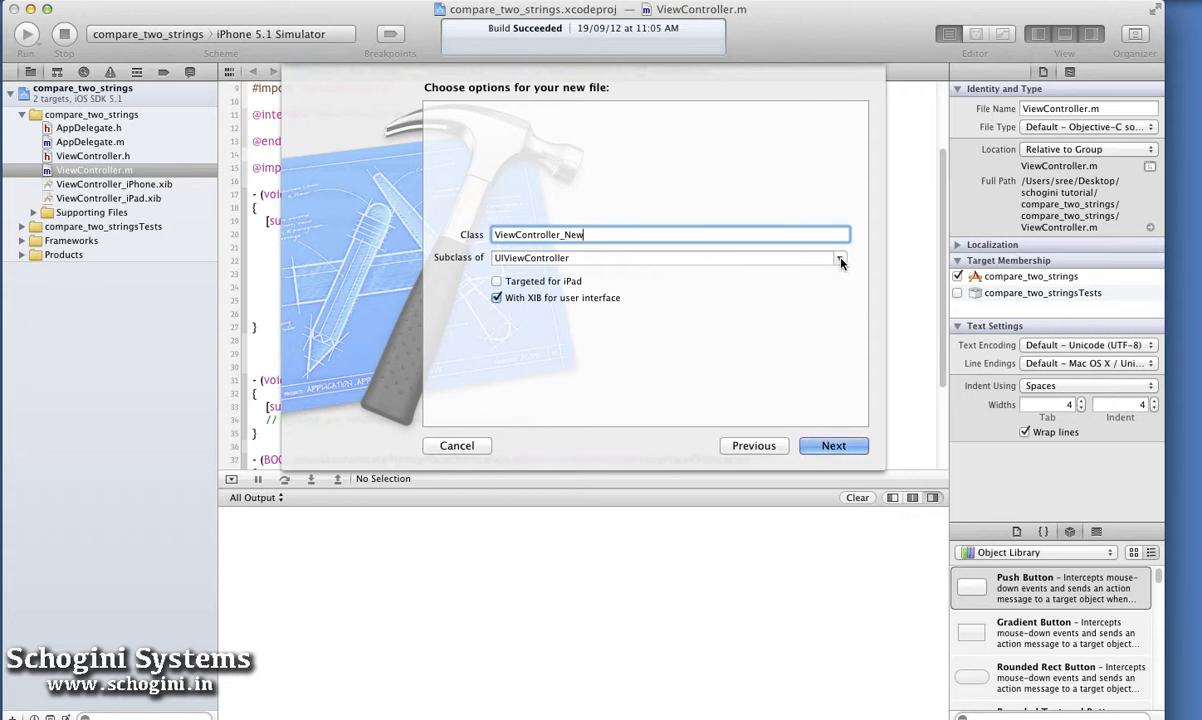
click(840, 258)
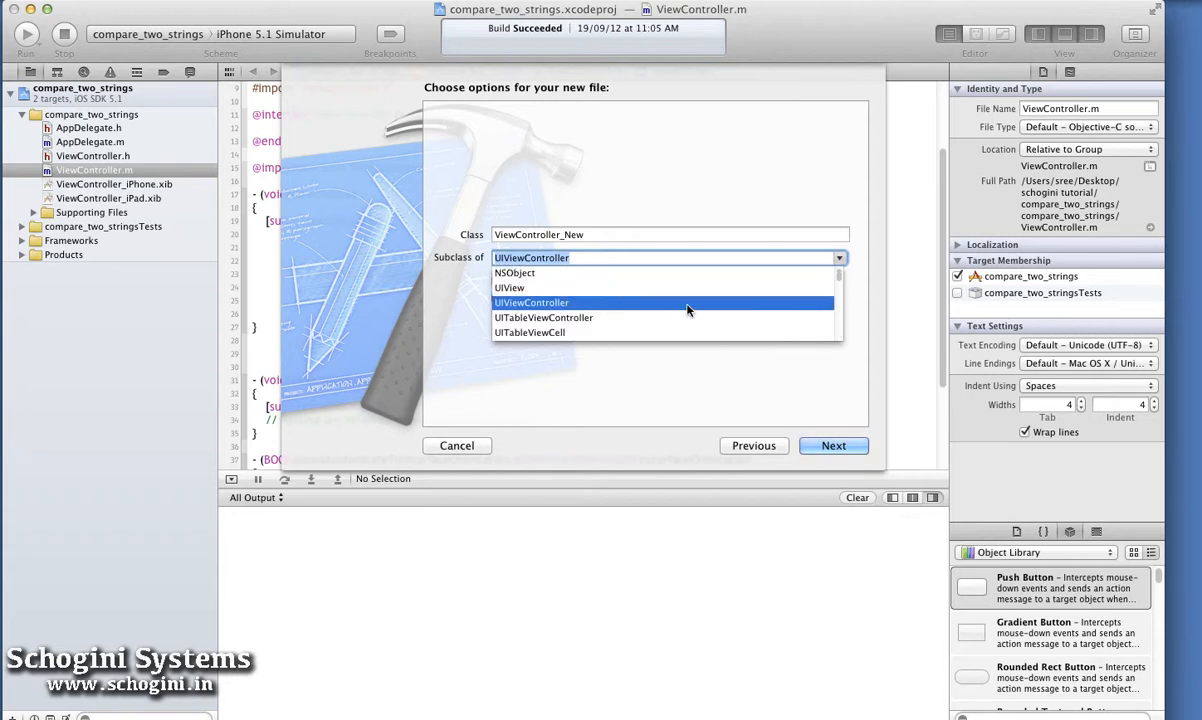
click(532, 302)
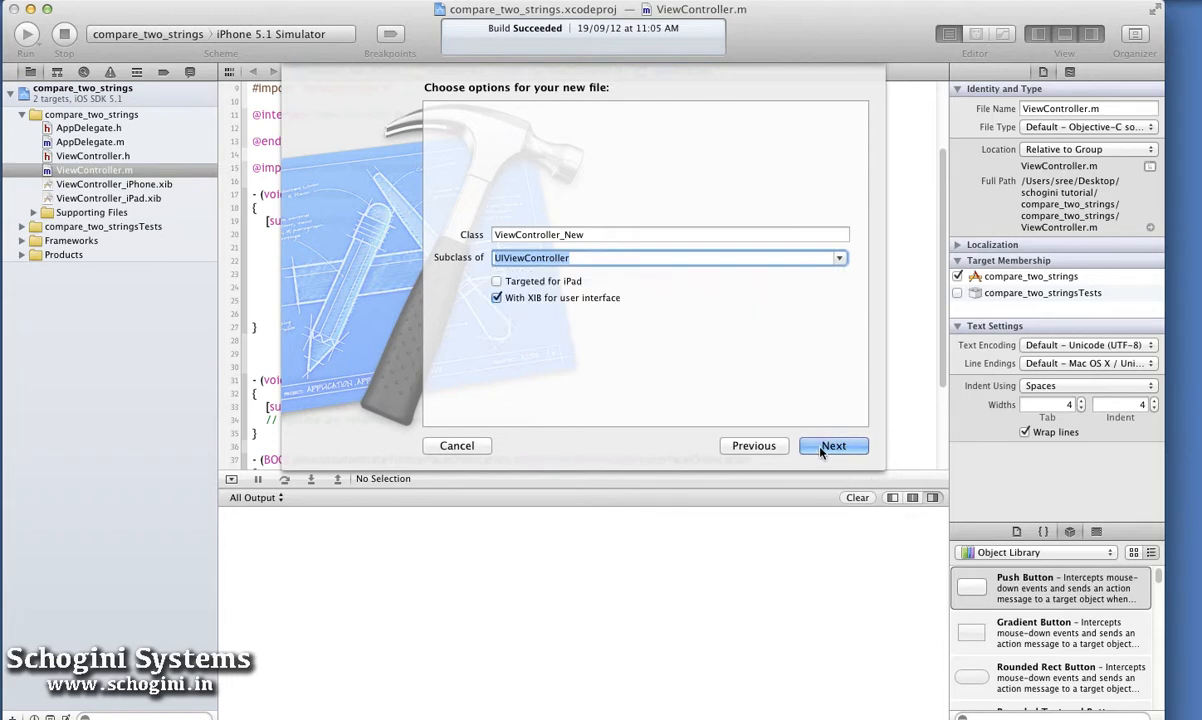
click(834, 444)
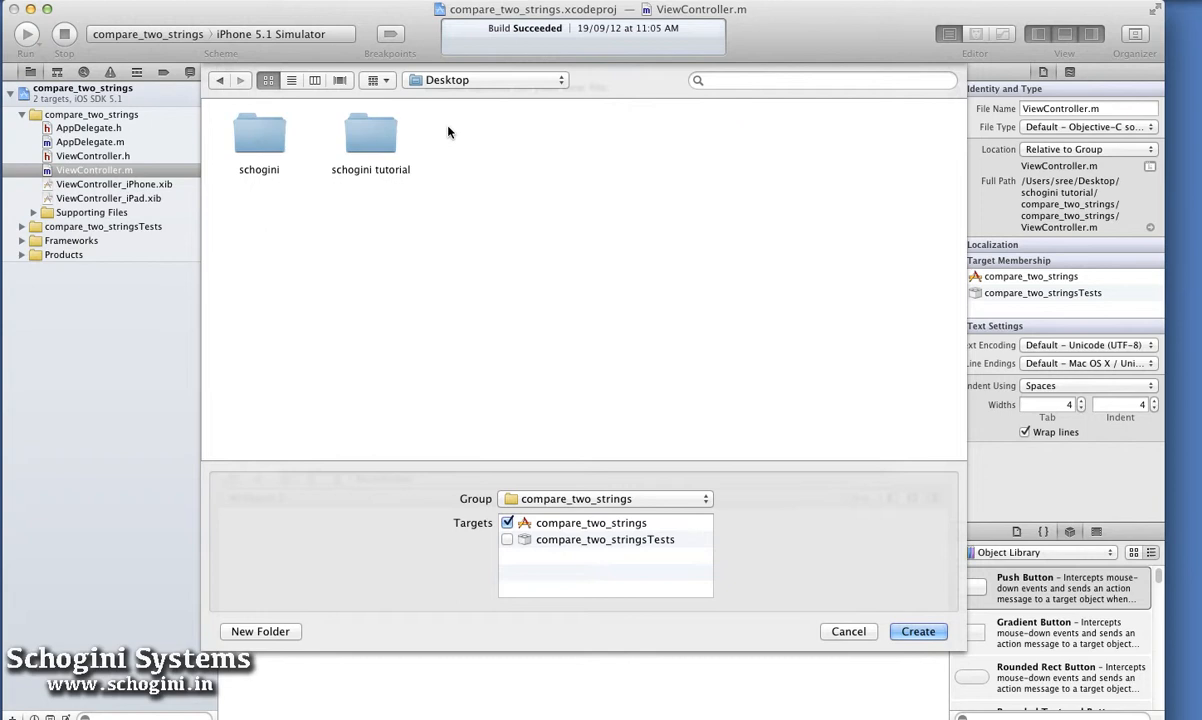
- Create the class files in schogini tutorial / compare_two_strings / compare_two_stringsTests
click(370, 130)
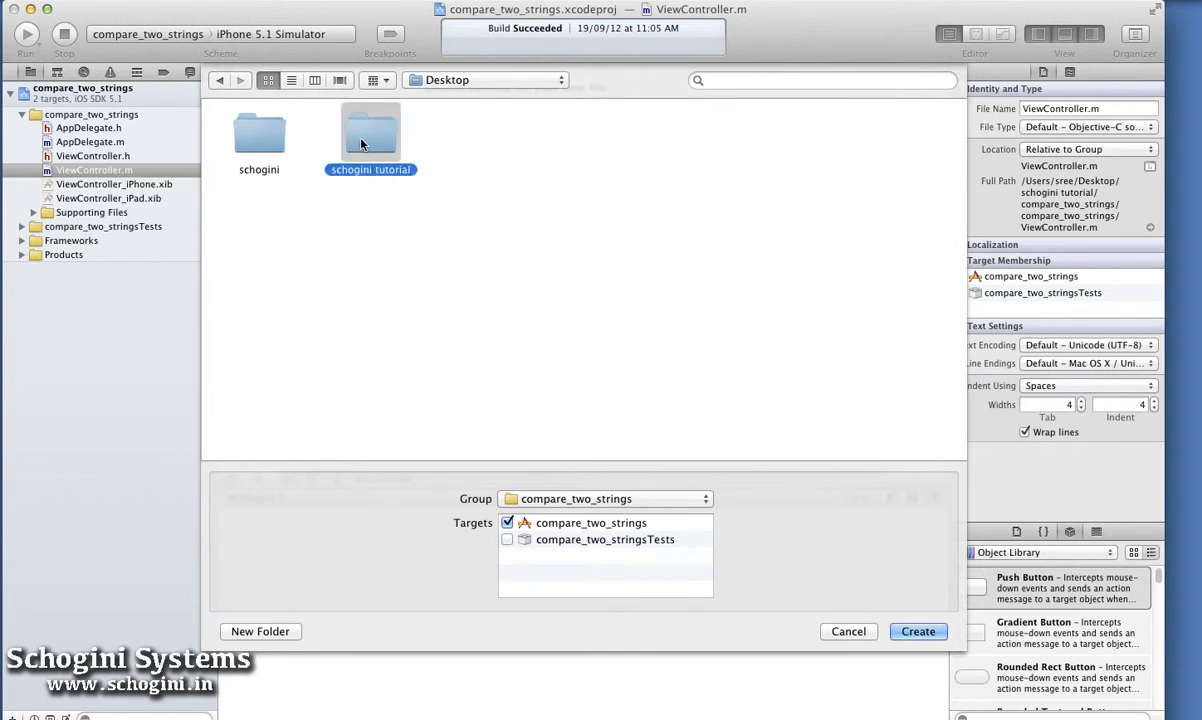
double_click(370, 130)
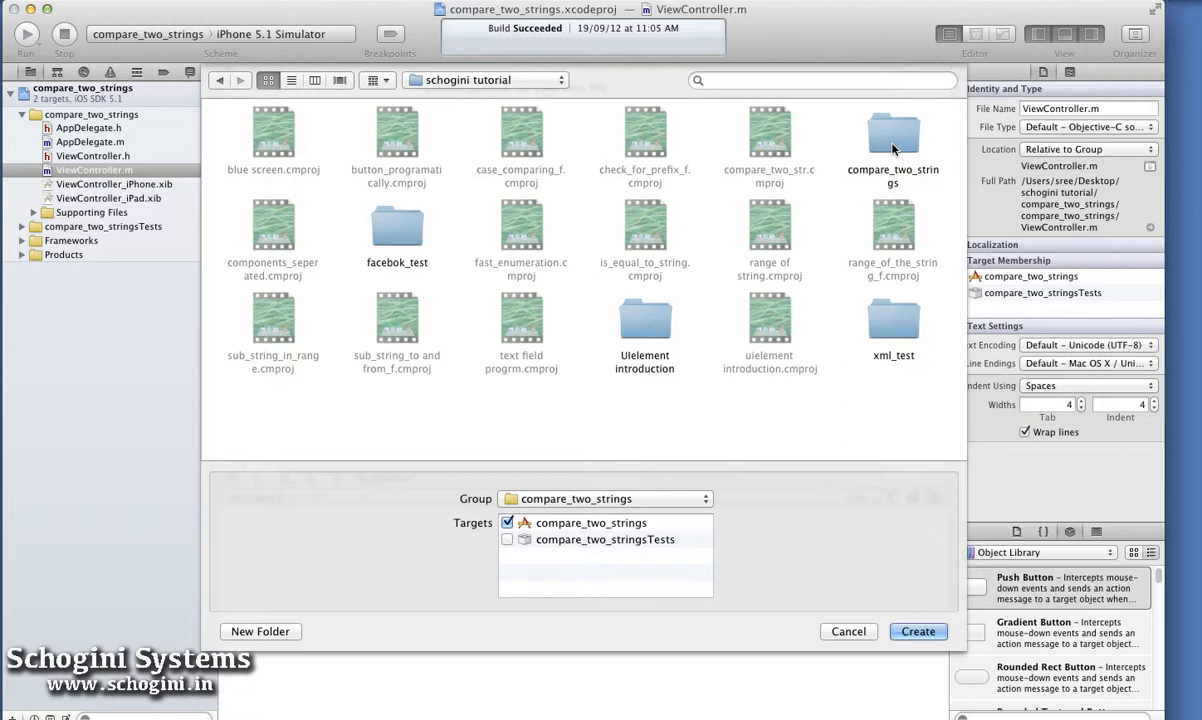
click(892, 132)
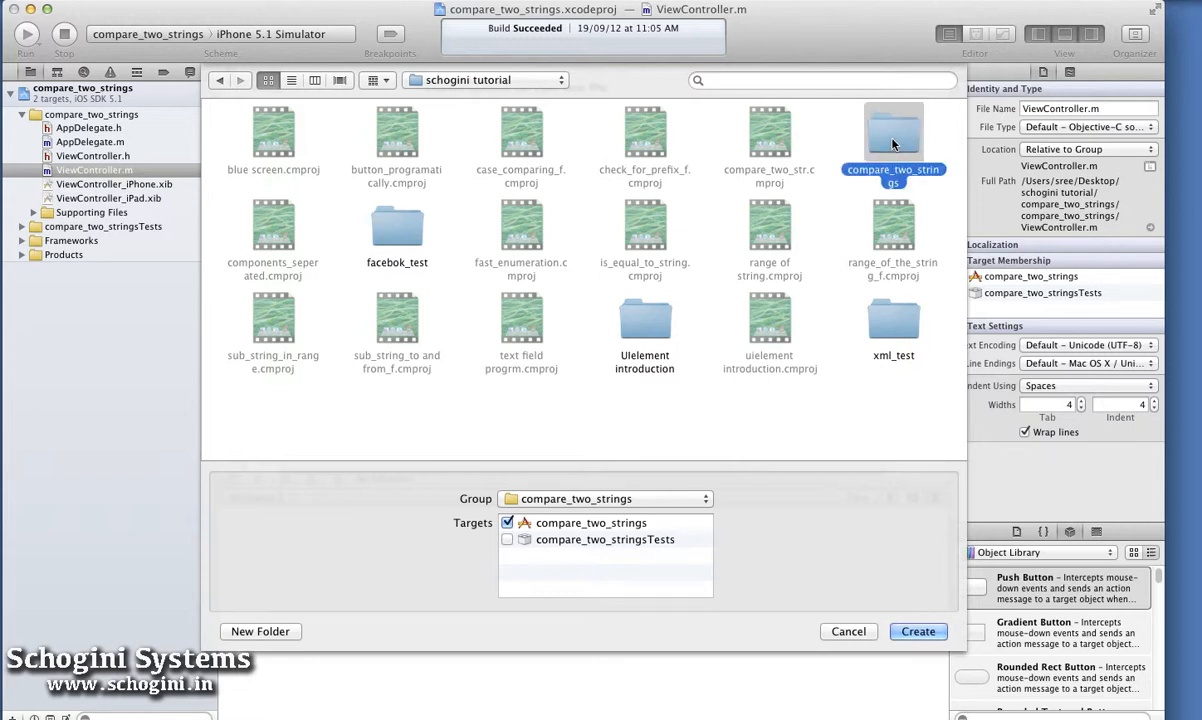
double_click(892, 132)
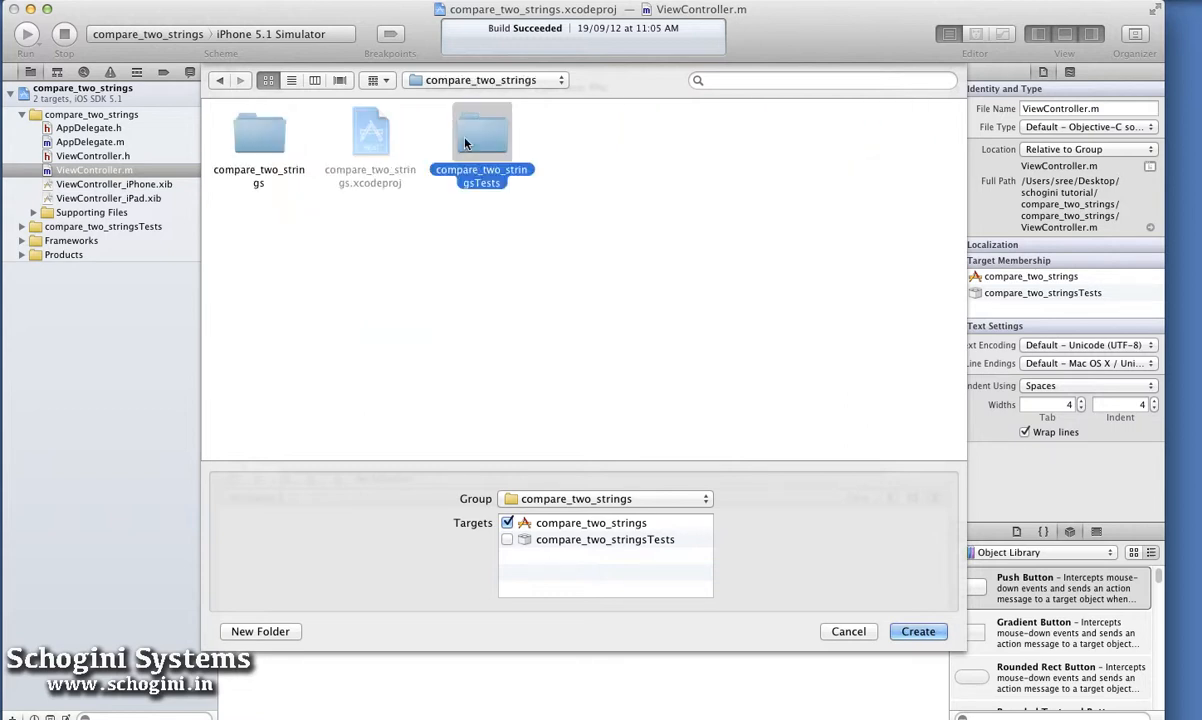
double_click(480, 130)
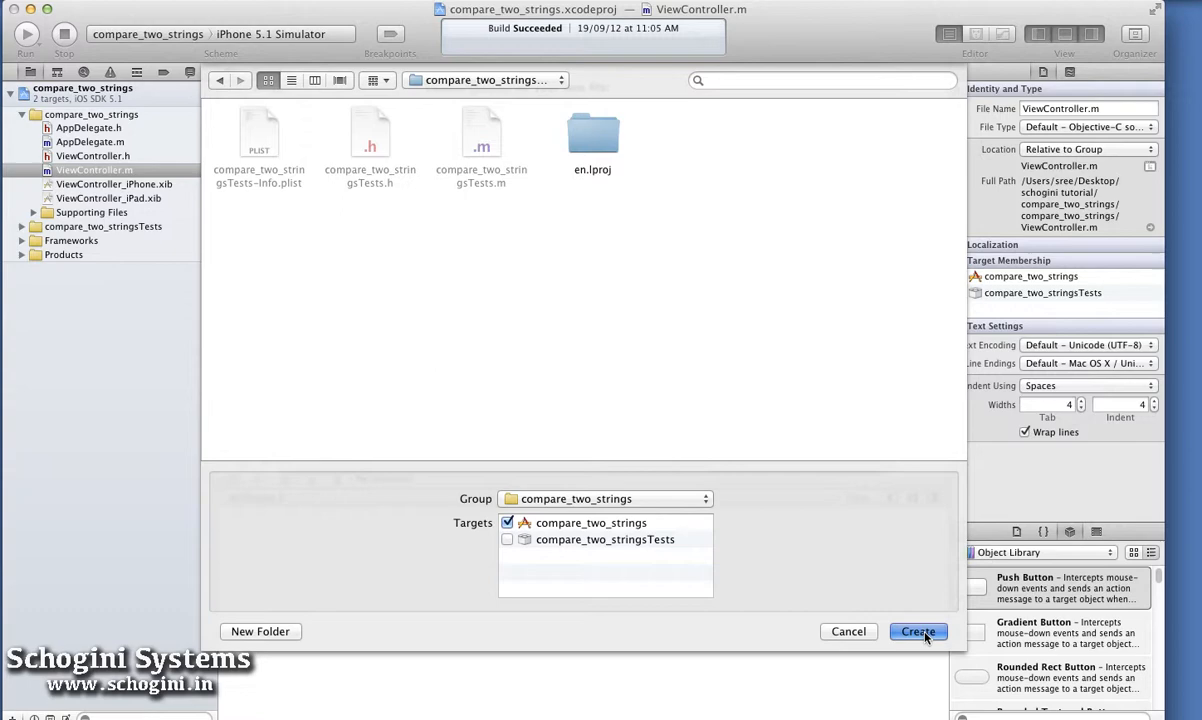
click(916, 632)
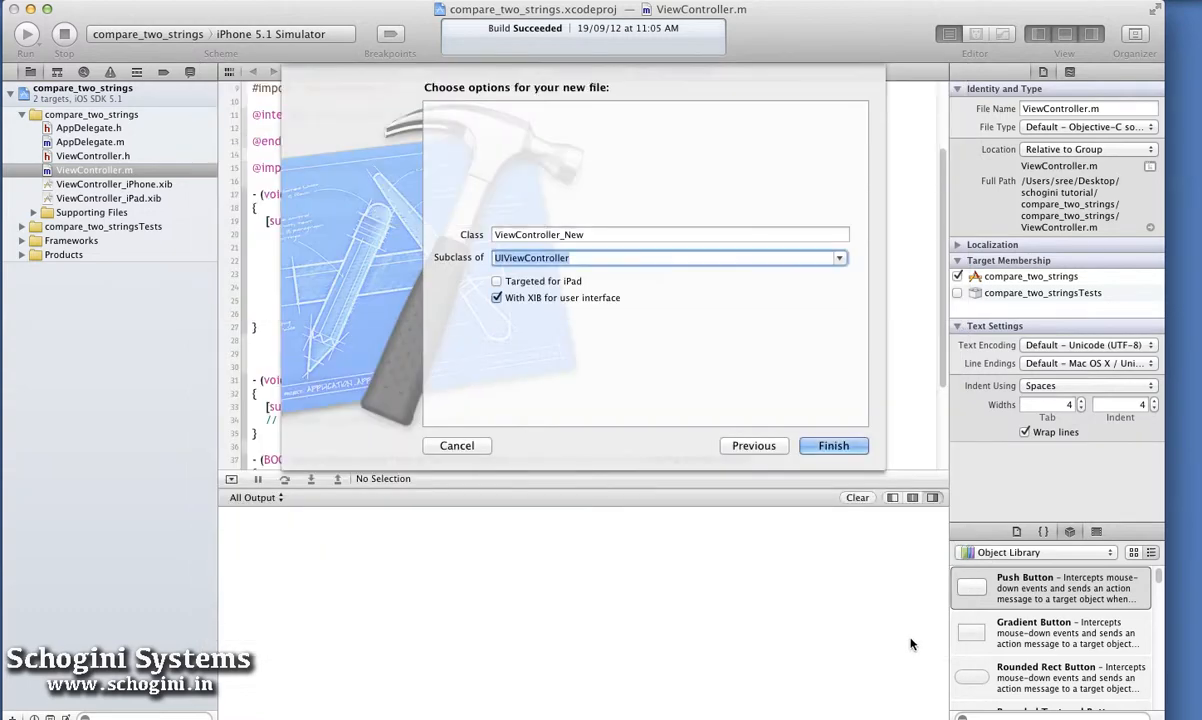
click(834, 444)
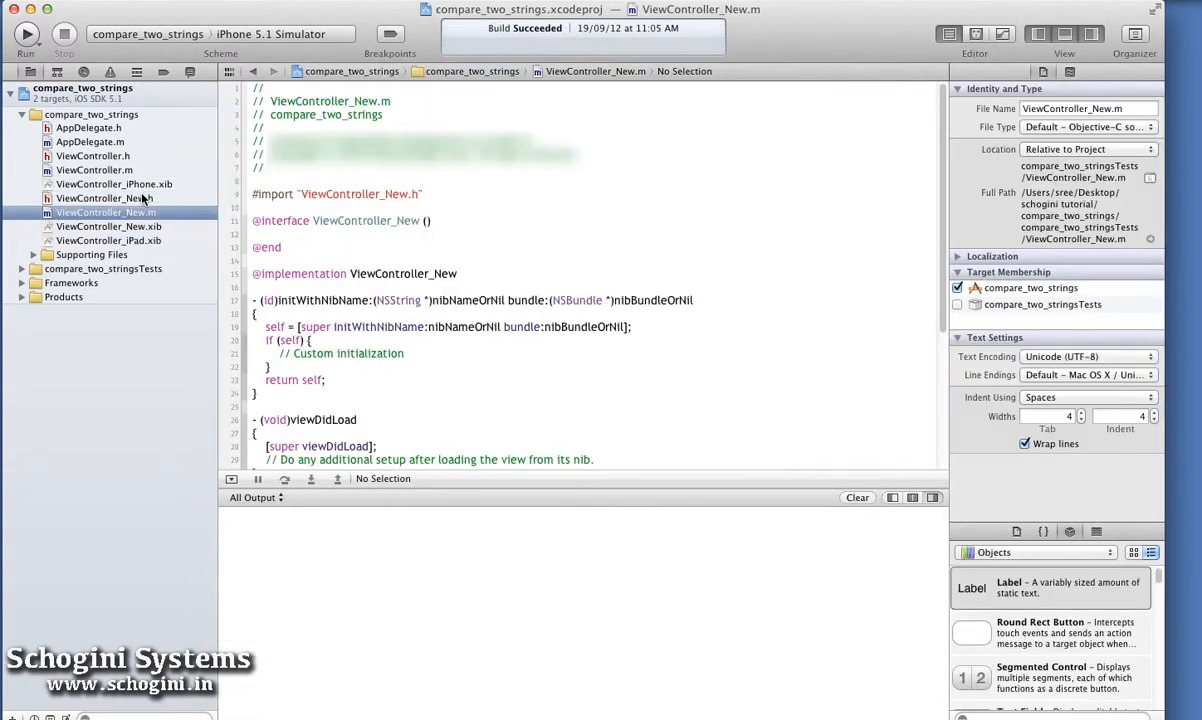
- View ViewController_New.h, .m and .xib in turn, ending on the XIB's empty view
click(92, 198)
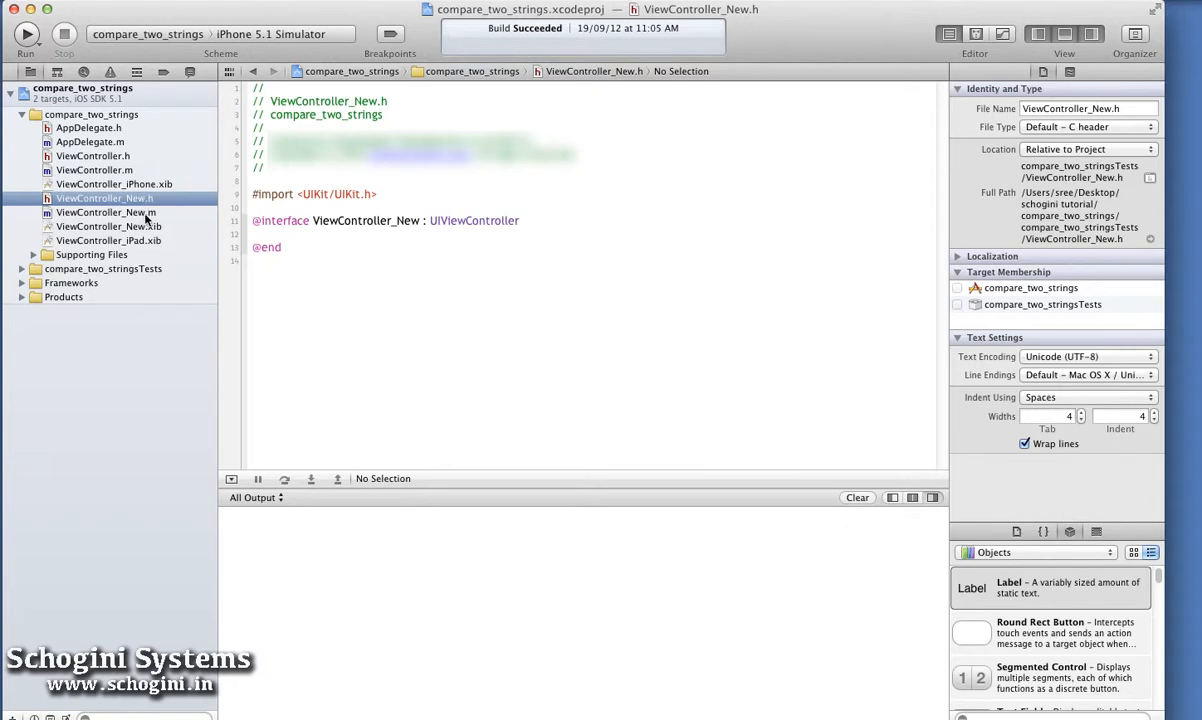
click(106, 212)
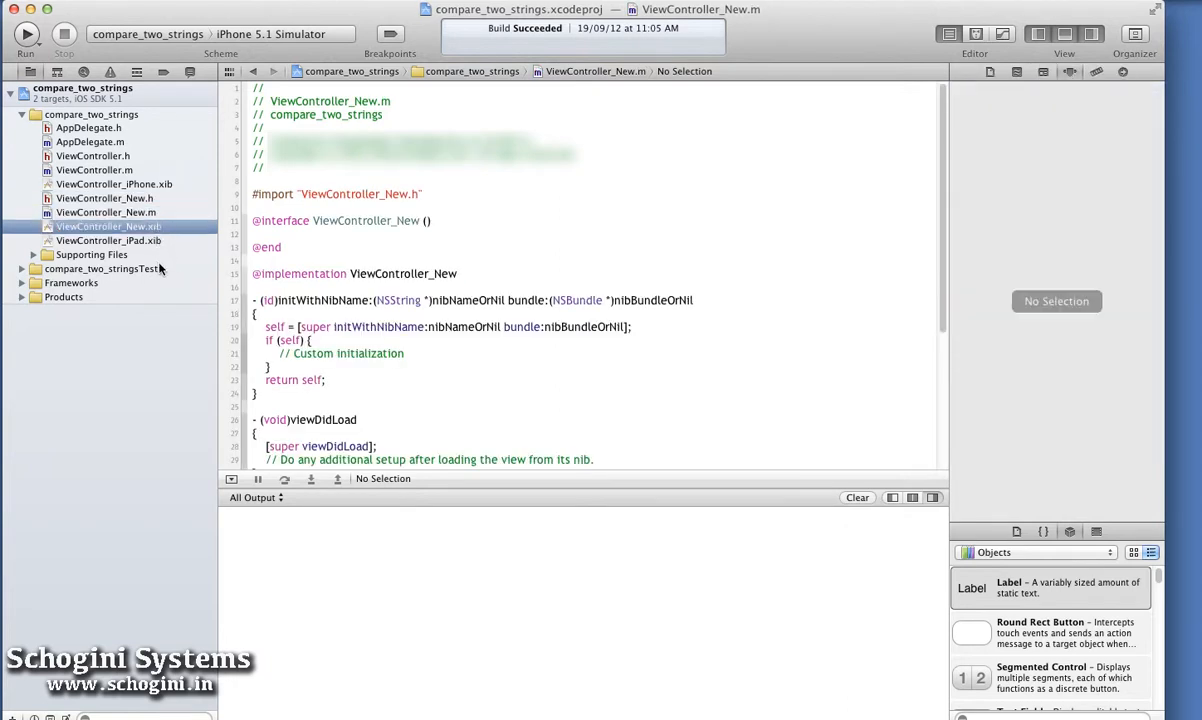
click(108, 226)
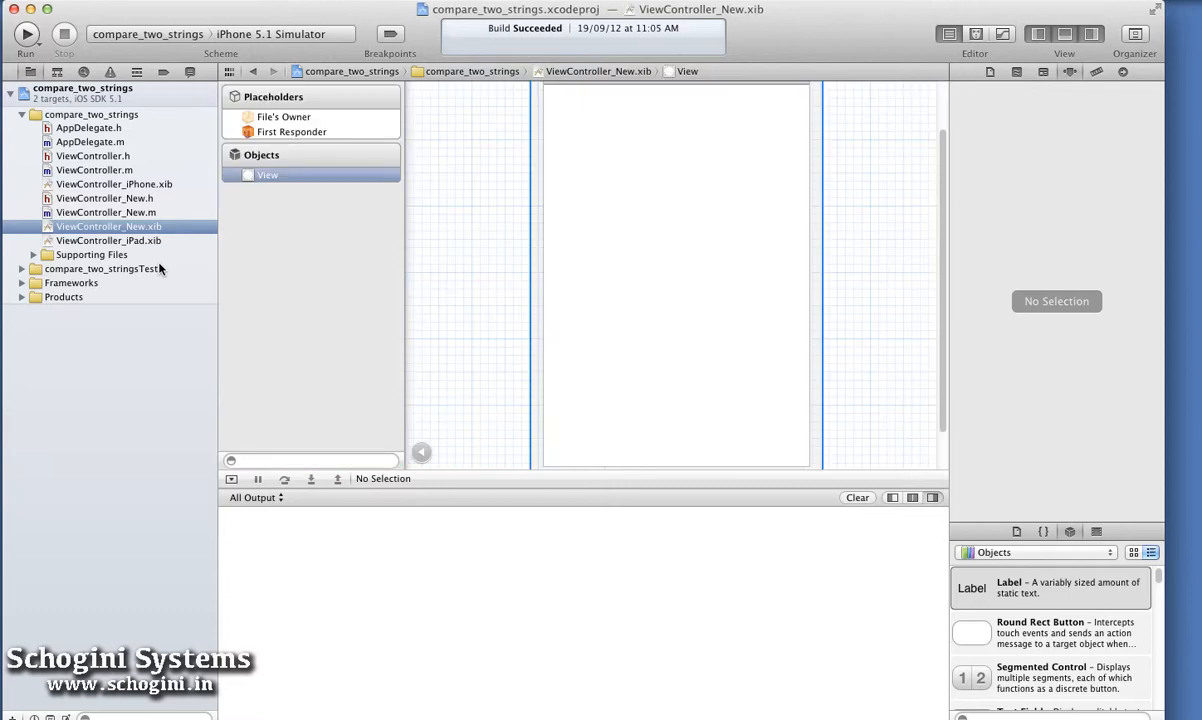